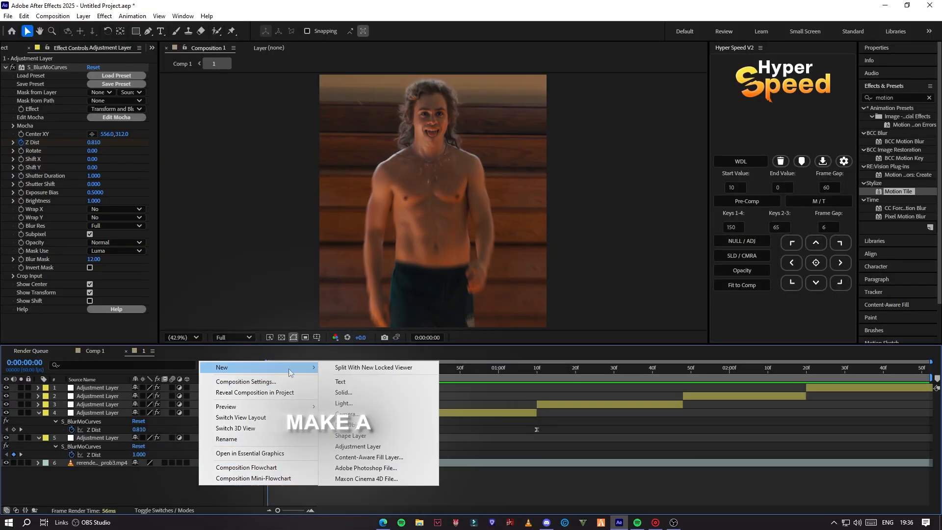
Create a new adjustment layer above all clip layers in the composition.
click(356, 446)
text(s_fi)
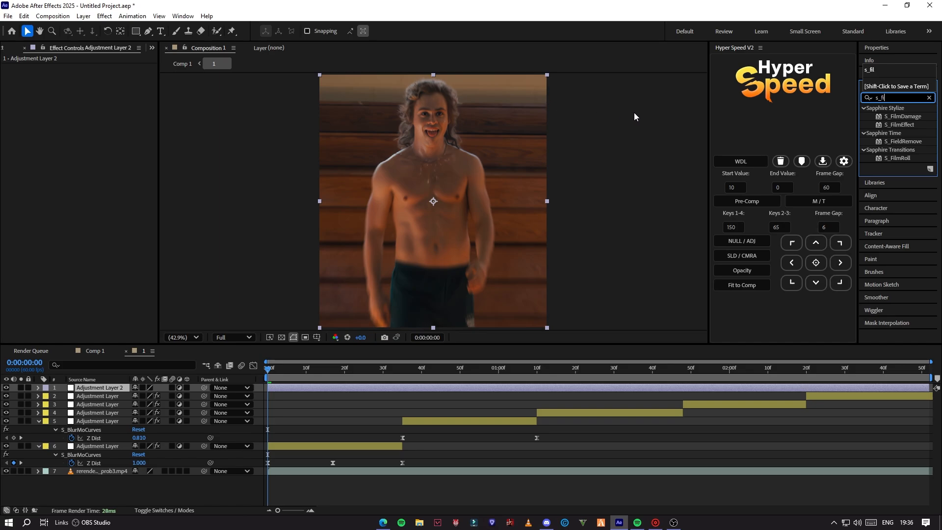
Apply S_FilmDamage with dust density 1.00, vignette 0.0100 and flicker 0.160.
double_click(902, 115)
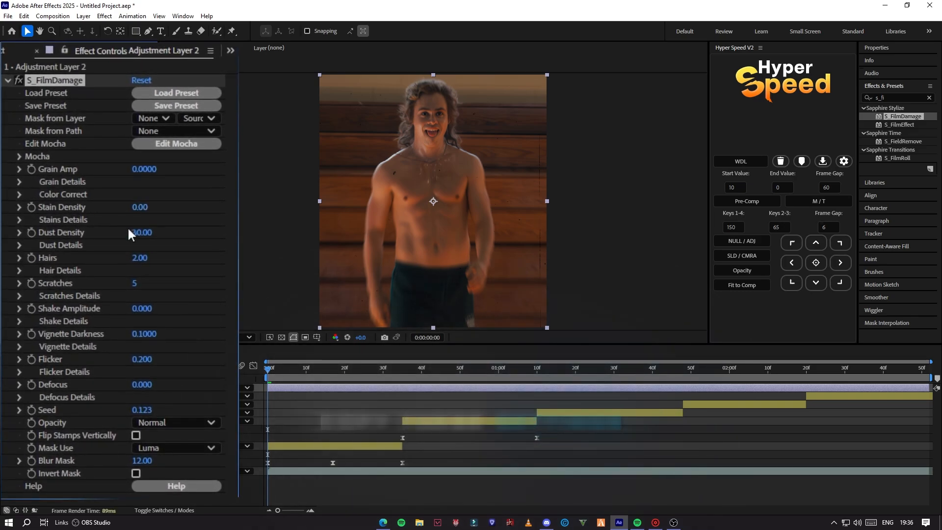
drag(141, 232, 126, 232)
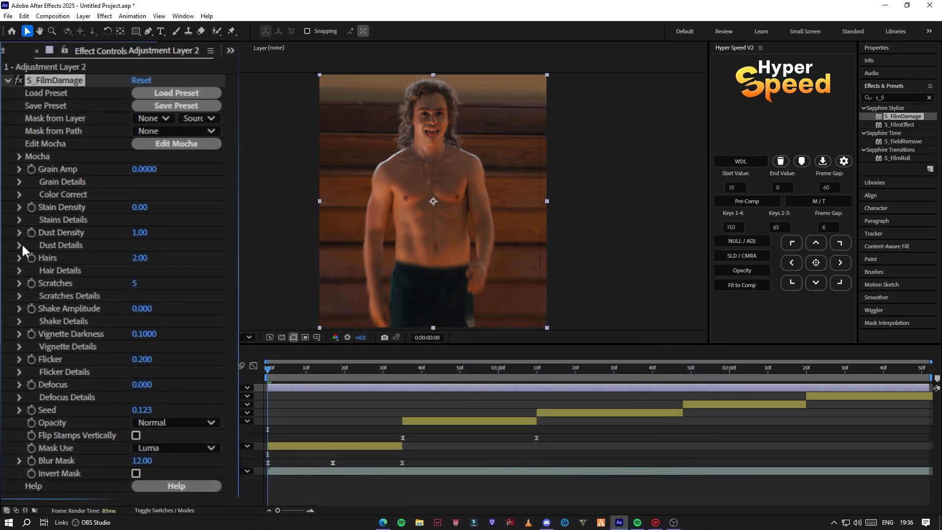
click(19, 244)
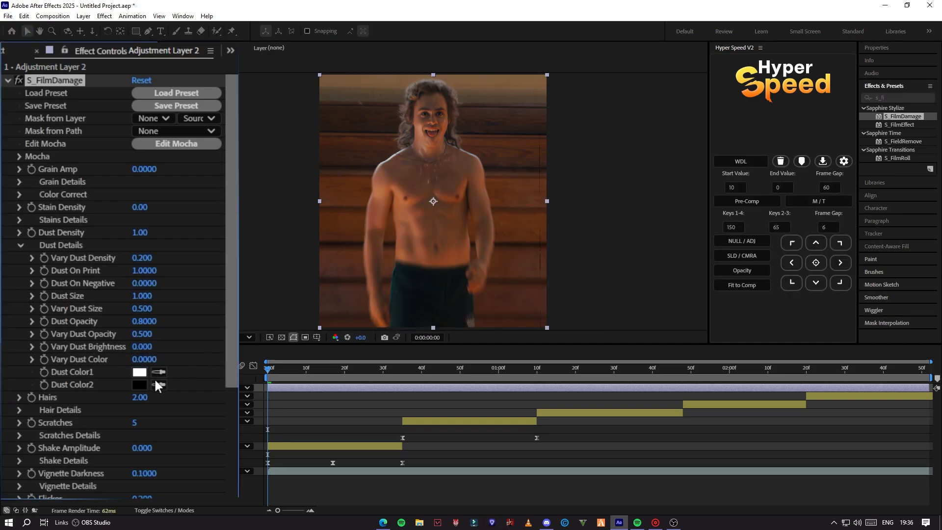
click(139, 384)
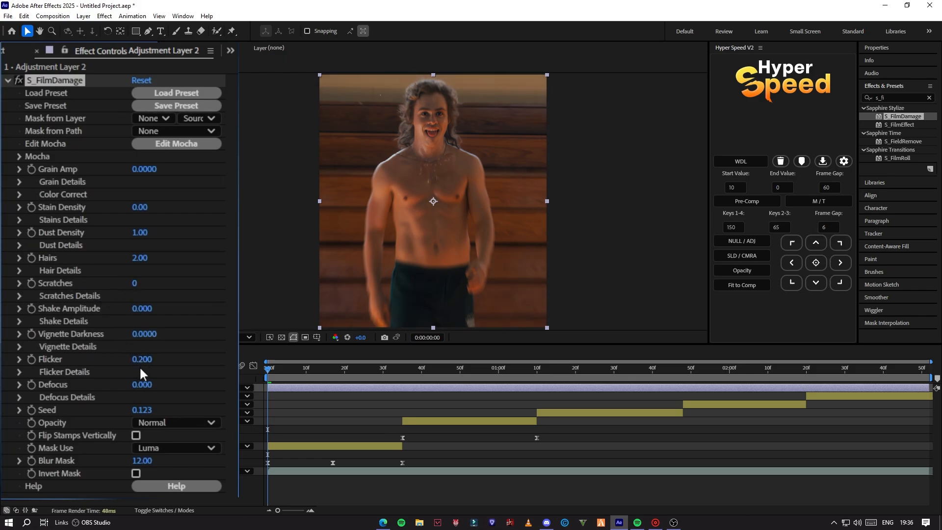
click(142, 358)
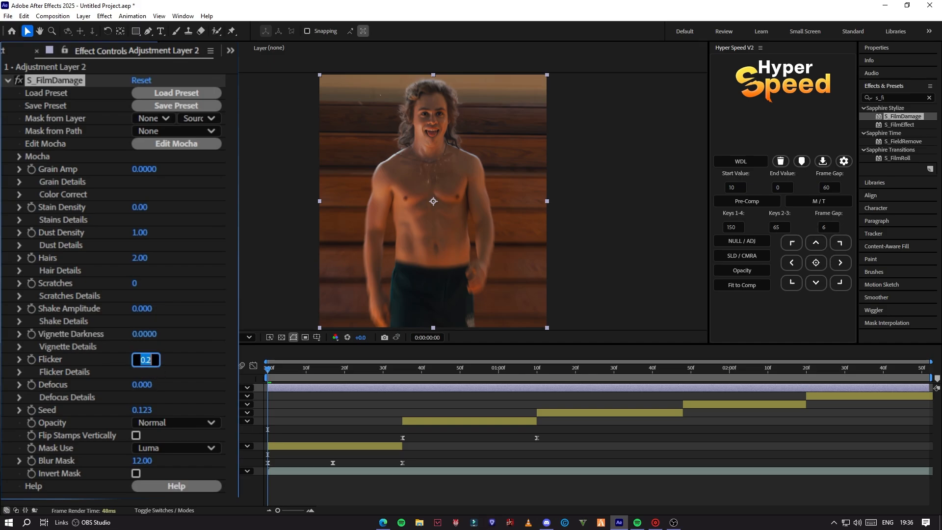
text(160)
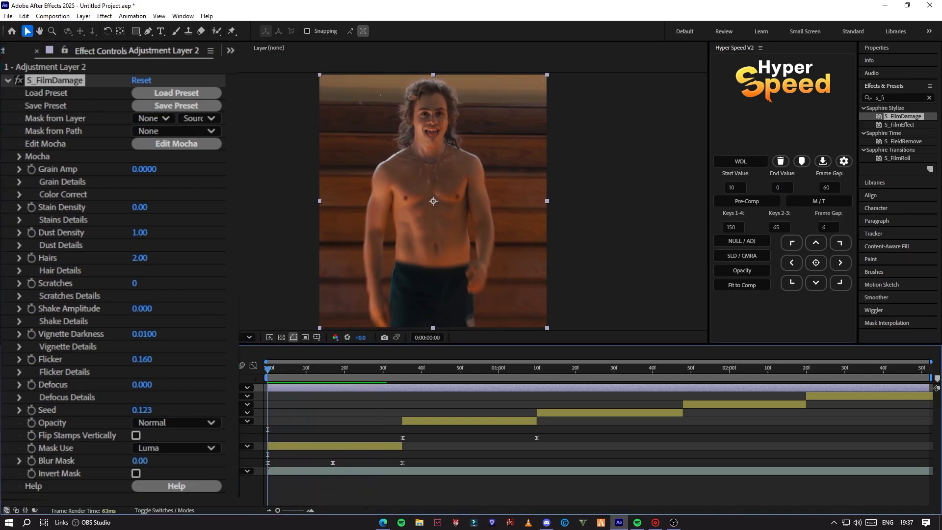
click(140, 257)
text(sha)
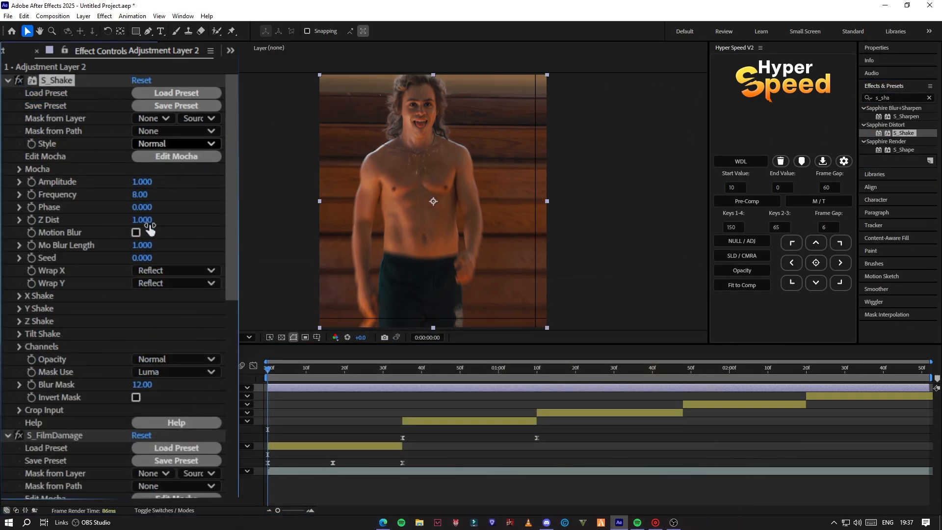
Enable S_Shake motion blur and enter an amplitude of 0.150.
click(136, 233)
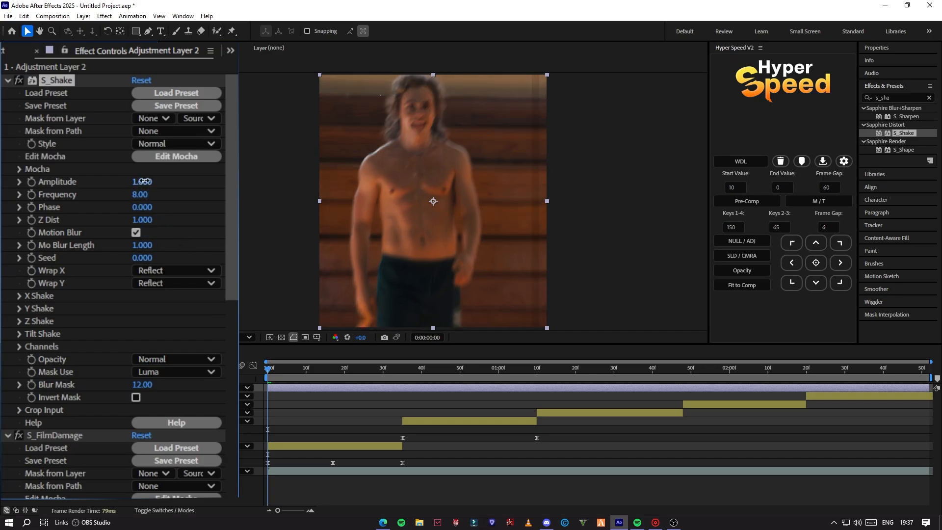
double_click(143, 182)
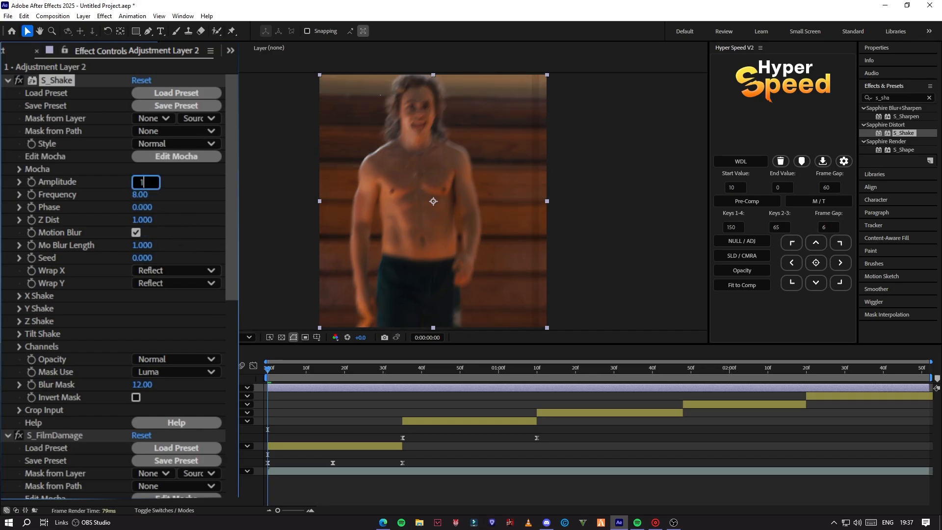
text(0)
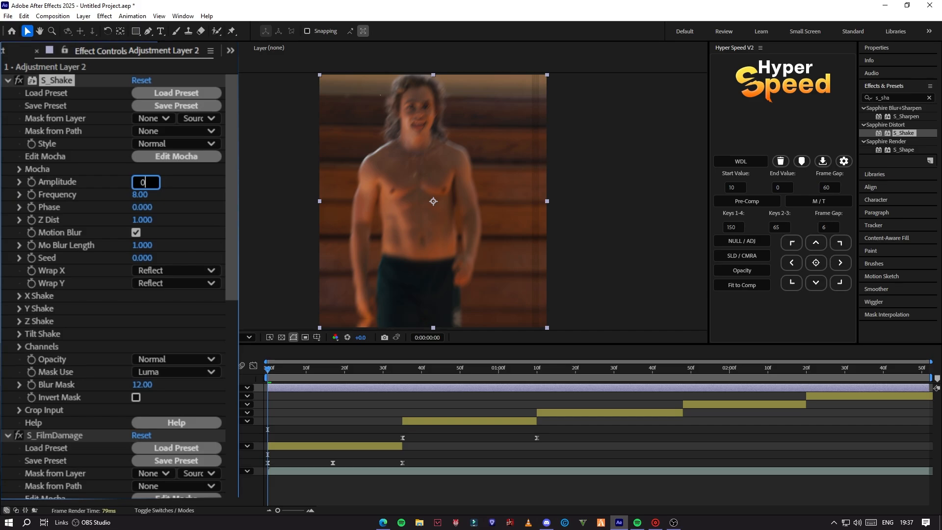
text(0.10)
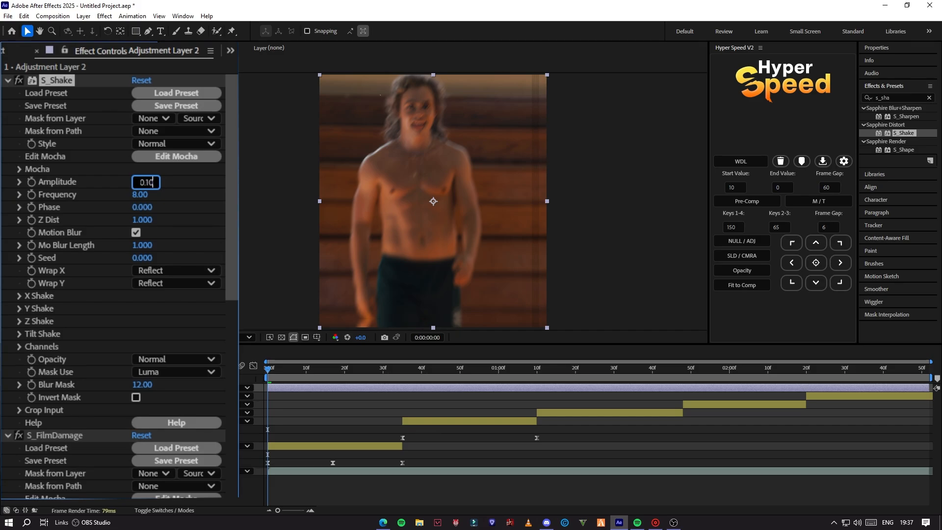
text(100)
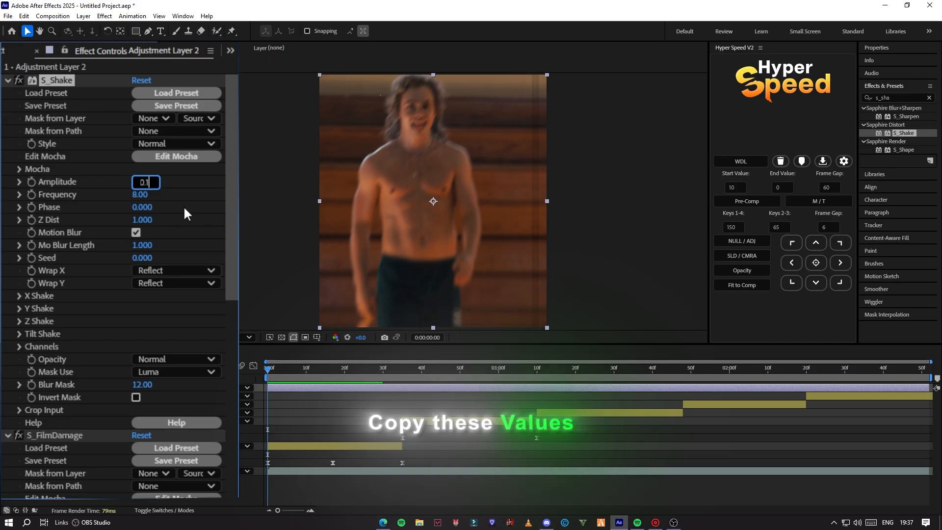
text(0.150)
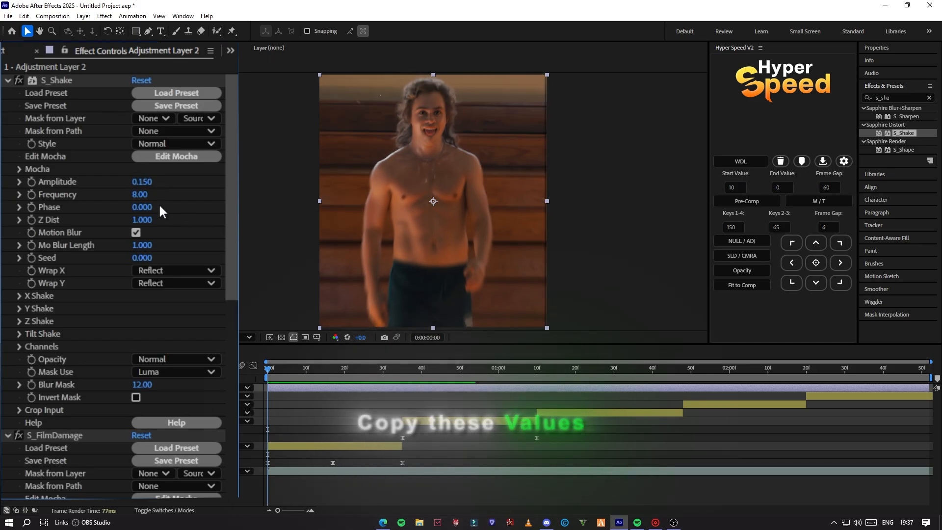
Preview the edit and scrub S_Shake amplitude to 0.180 with frequency 1.00.
click(420, 367)
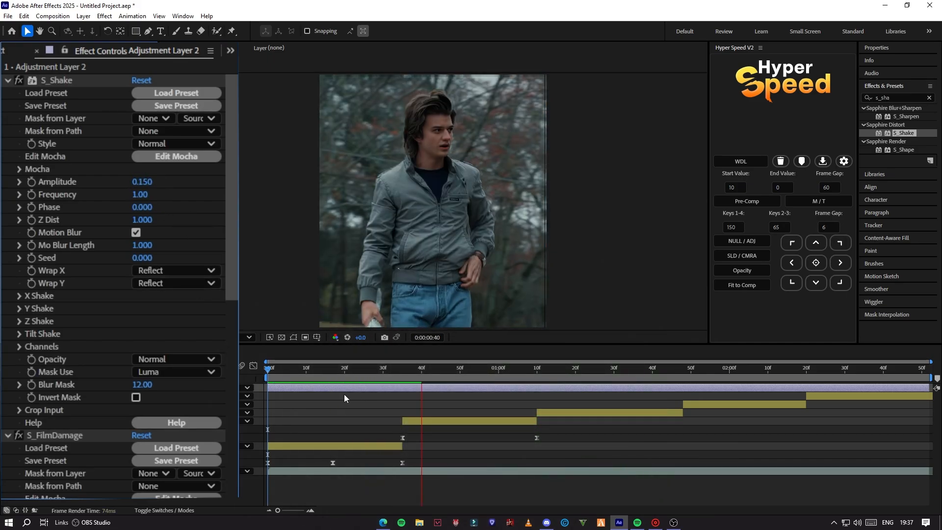
click(843, 367)
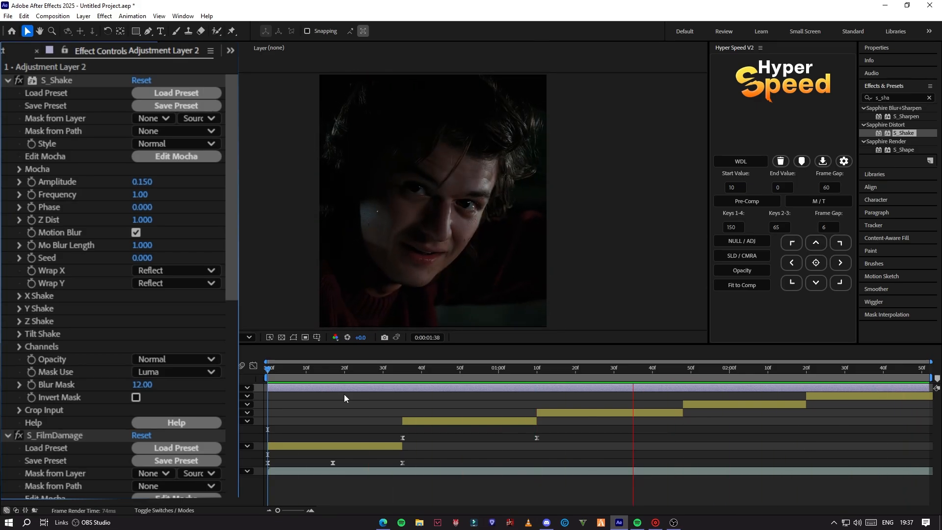
click(452, 367)
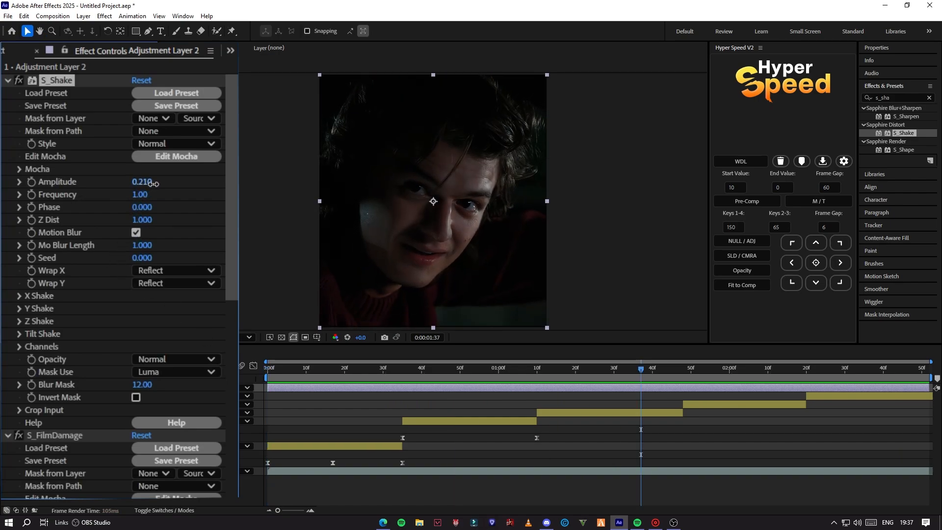
drag(144, 181, 132, 181)
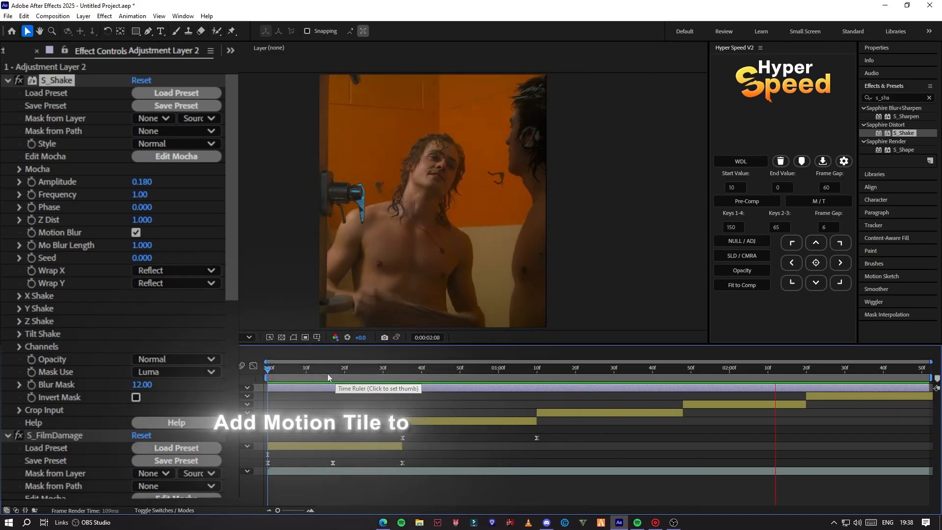
Add Motion Tile with 140 by 150 output and mirror edges, and start another adjustment layer.
click(324, 367)
text(motion t)
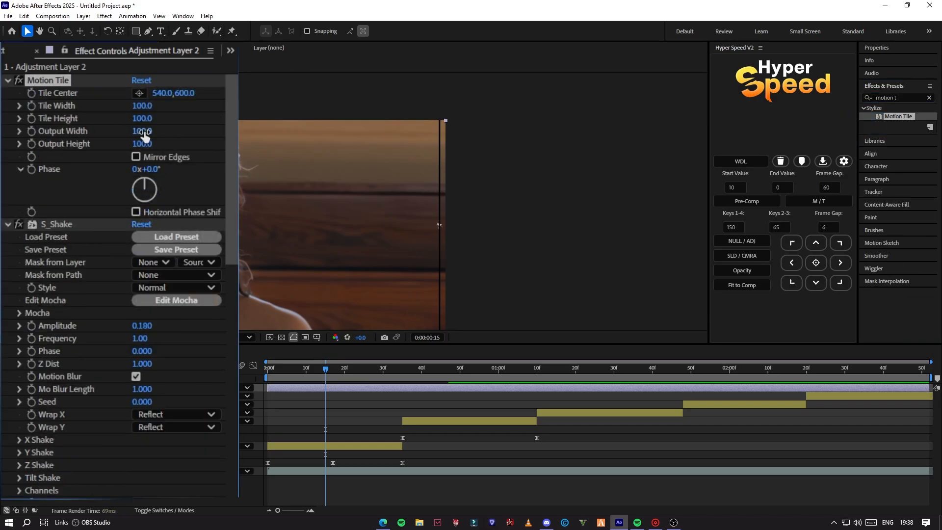
drag(142, 130, 154, 143)
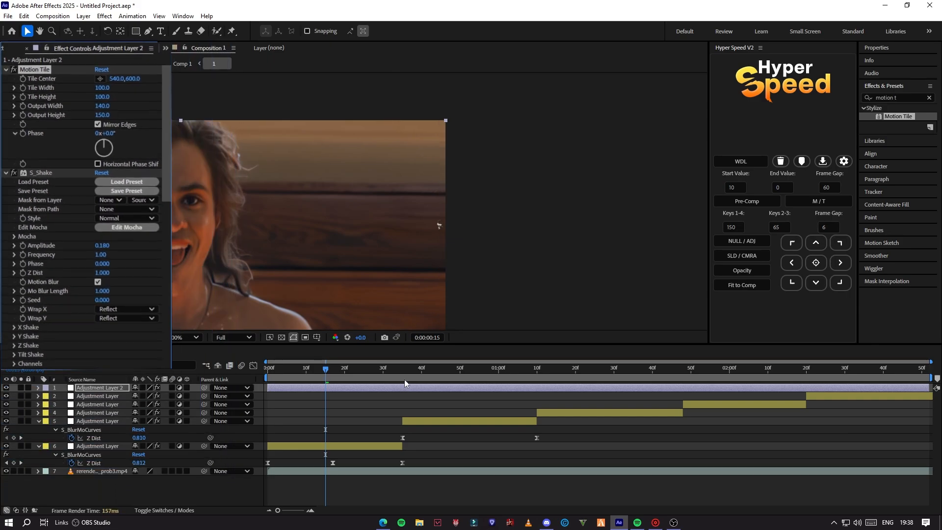
right_click(405, 383)
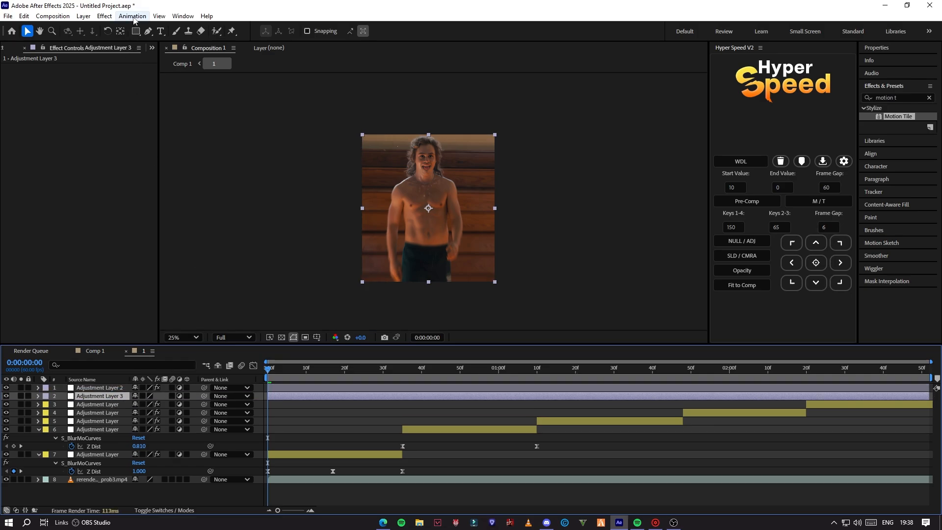
Open the Animation menu to reach Apply Animation Preset.
click(132, 15)
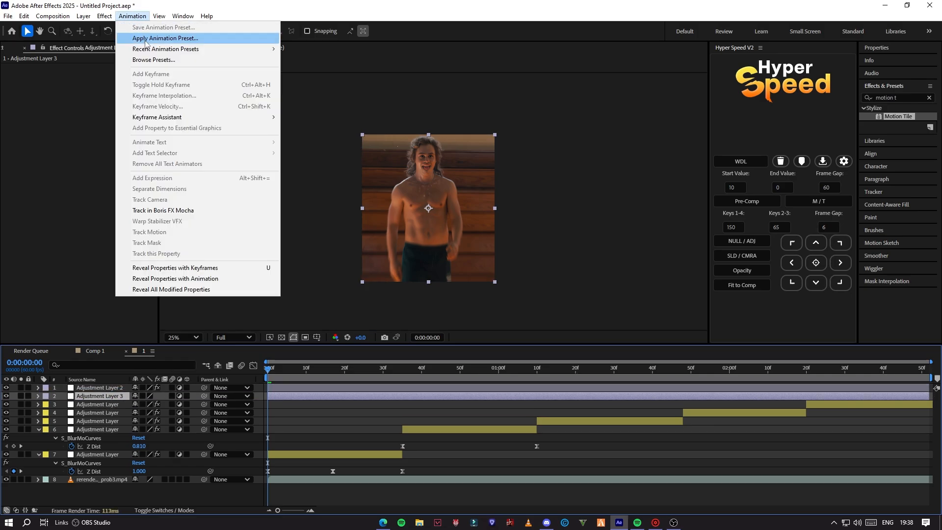
mouse_move(165, 49)
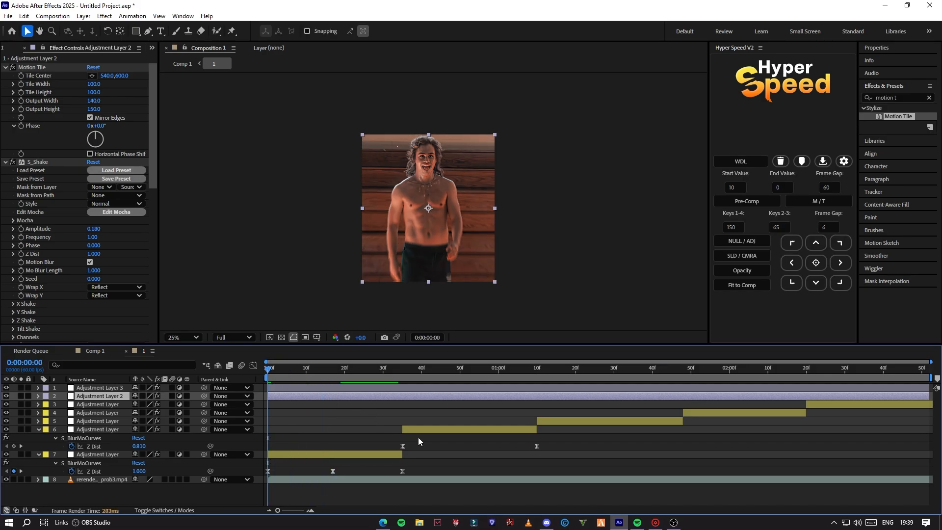
mouse_move(719, 497)
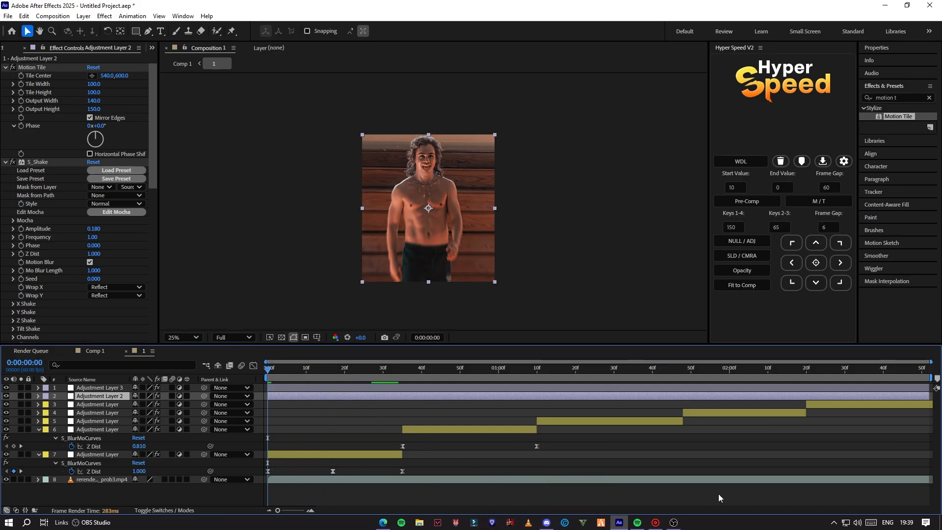